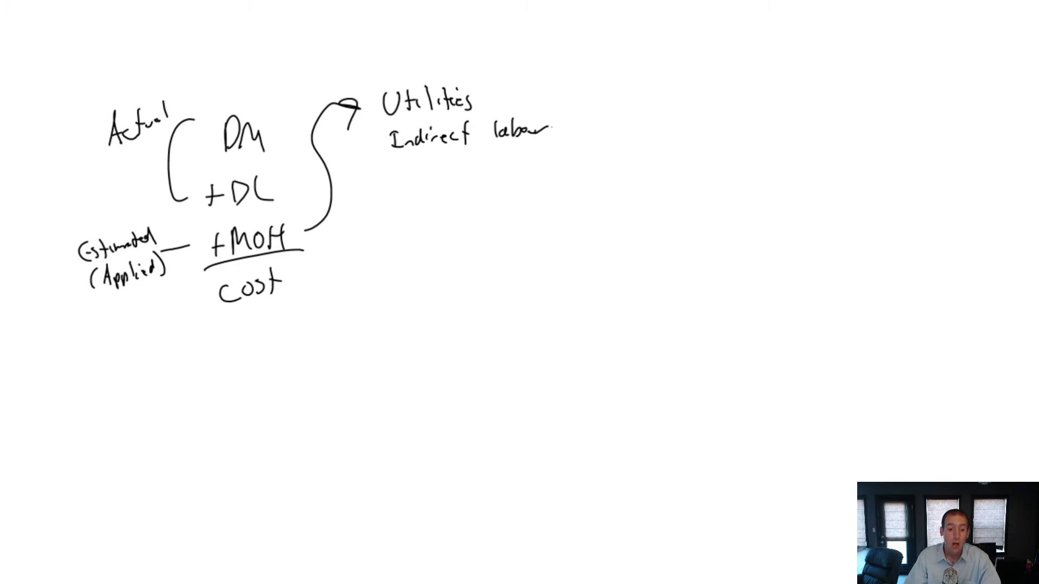
pyautogui.write('Rent (property taxes)')
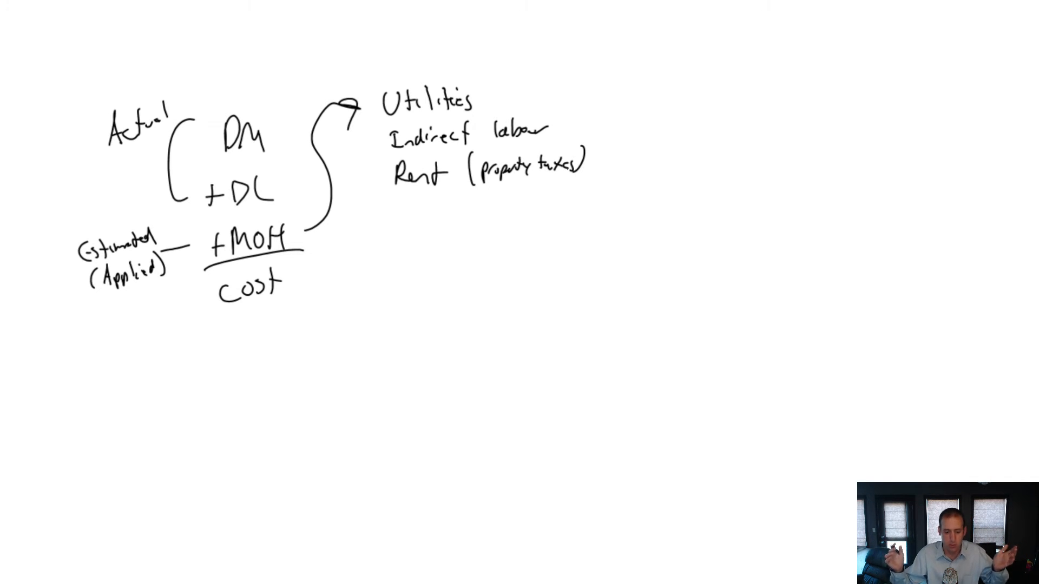